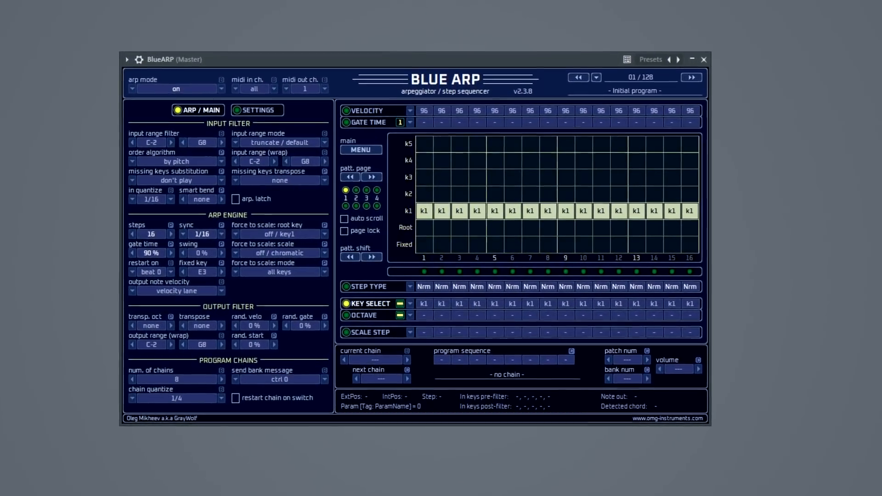
Step: Close the BlueARP plugin window, leaving the playlist and channel rack visible
left_click(702, 58)
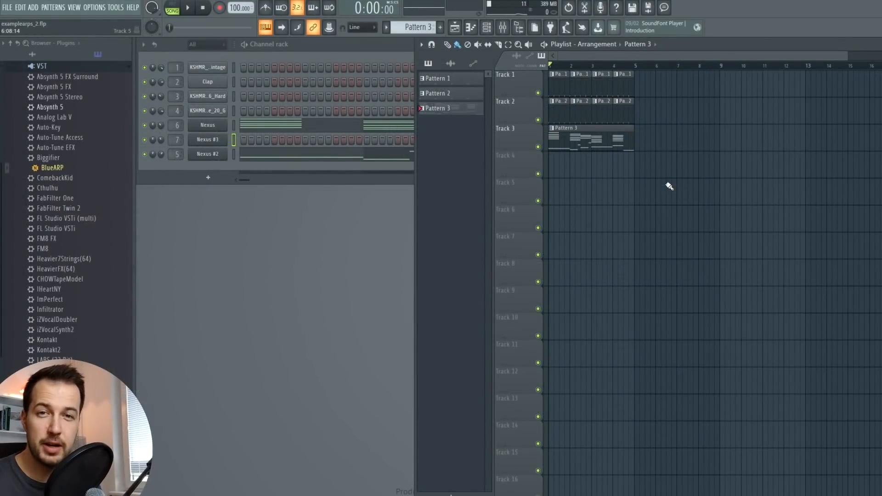
mouse_move(334, 133)
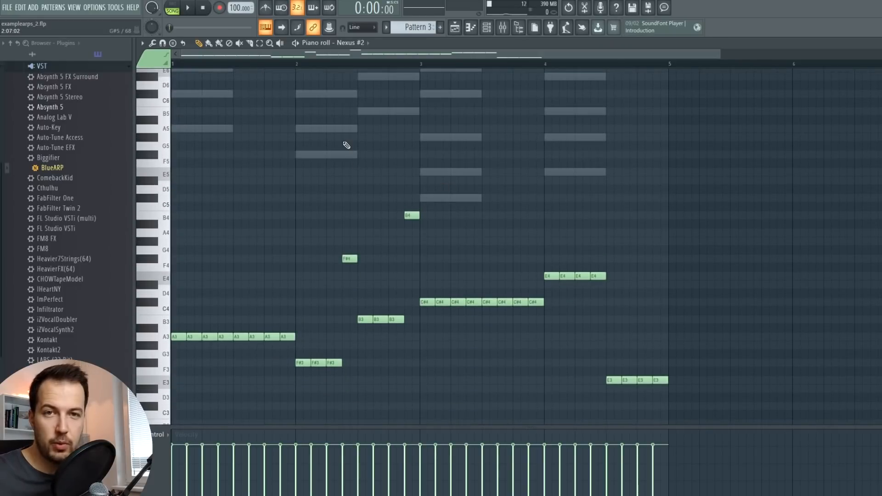
Step: Highlight the E major scale on the Nexus #2 piano roll grid for Pattern 3
scroll("down", 3)
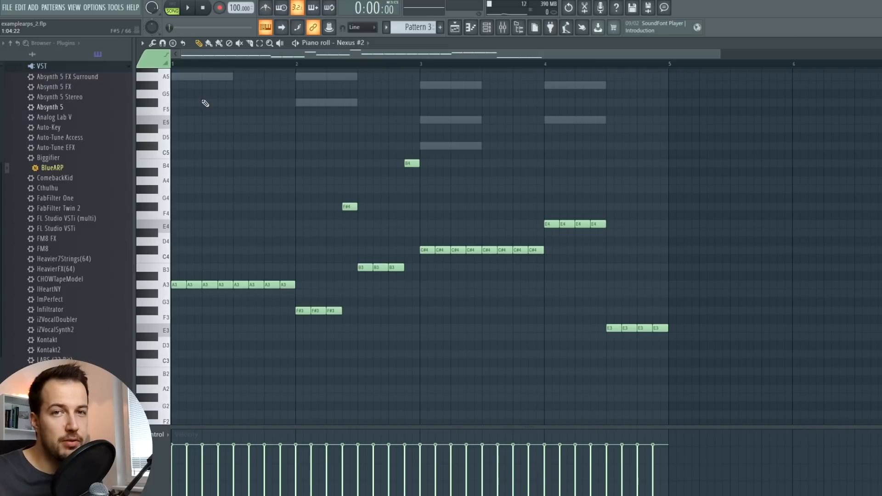
left_click(143, 43)
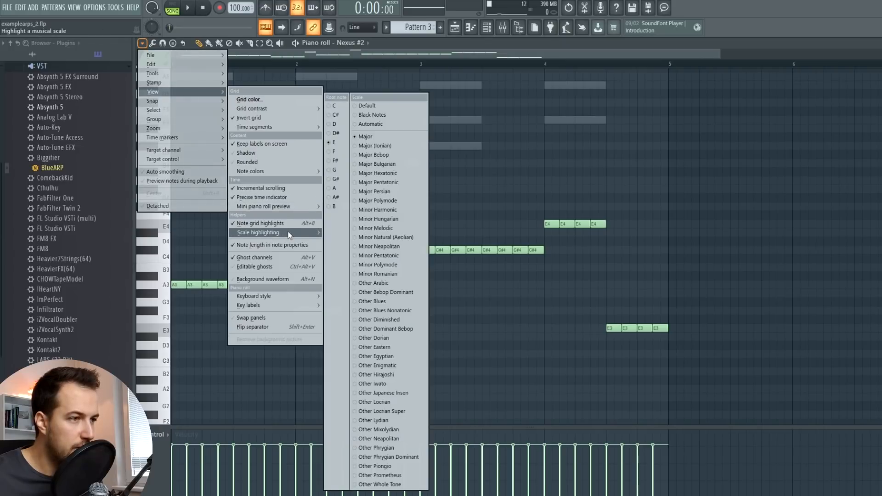
mouse_move(377, 137)
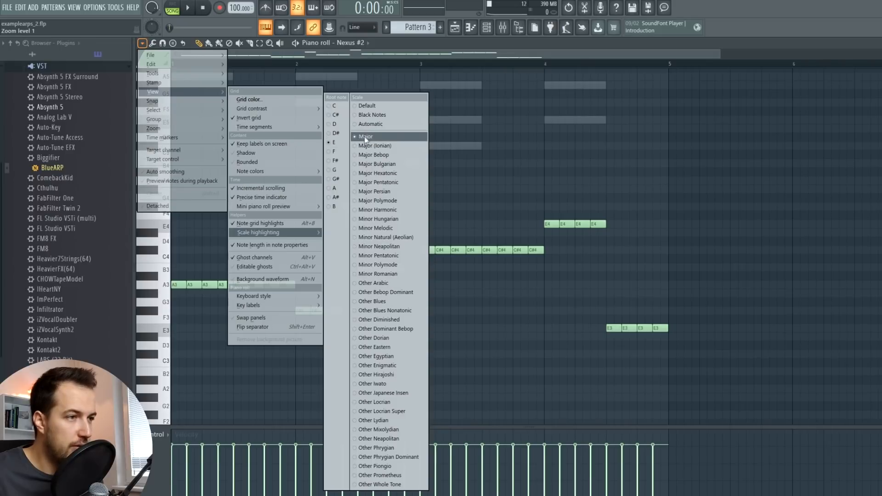
left_click(365, 136)
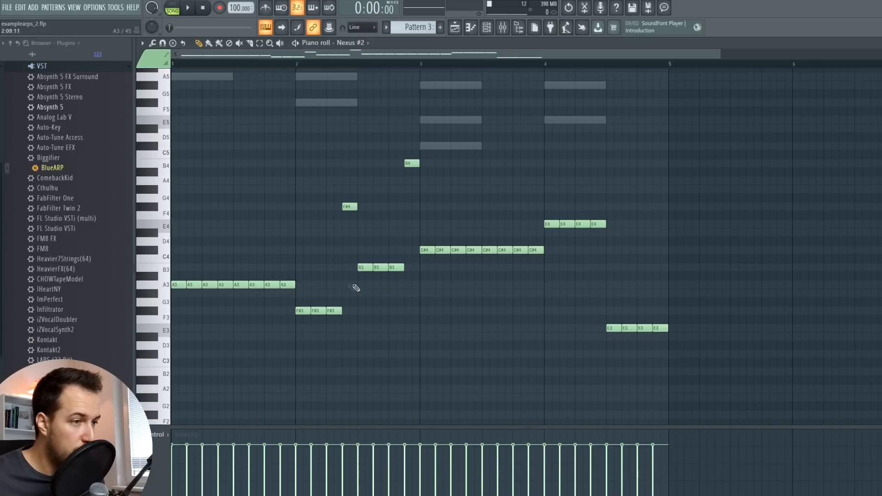
mouse_move(156, 282)
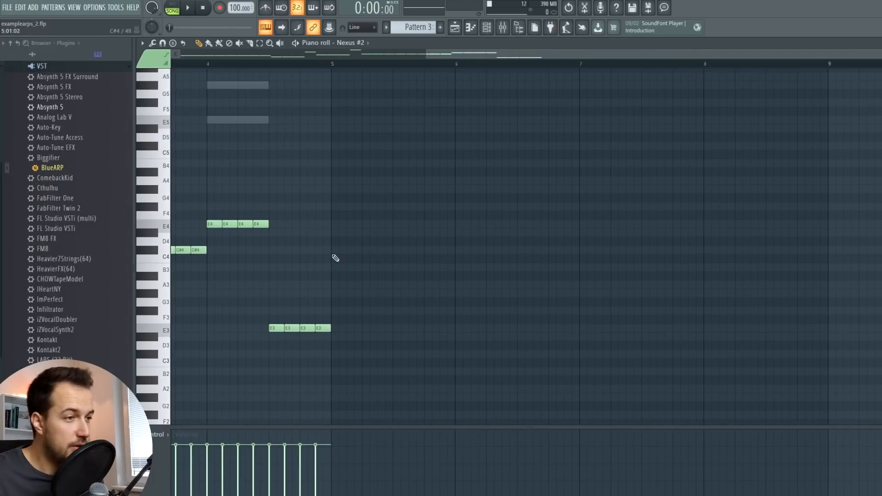
left_click(342, 249)
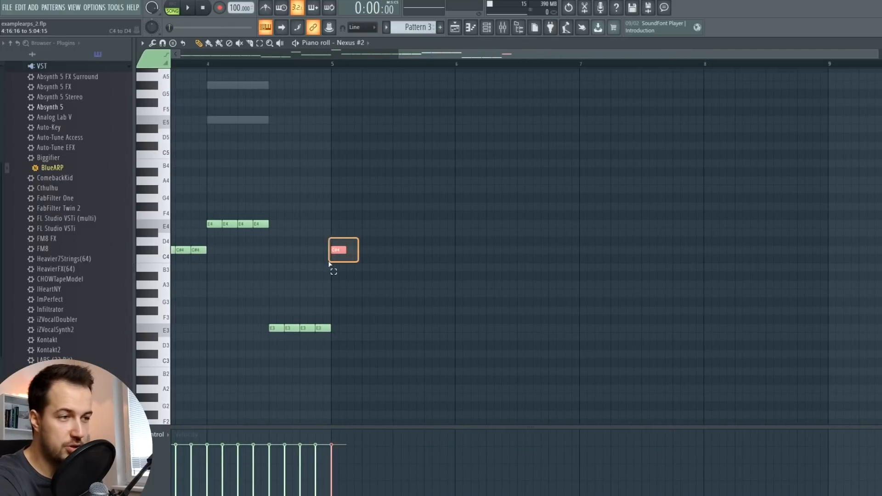
left_click_drag(343, 249, 419, 249)
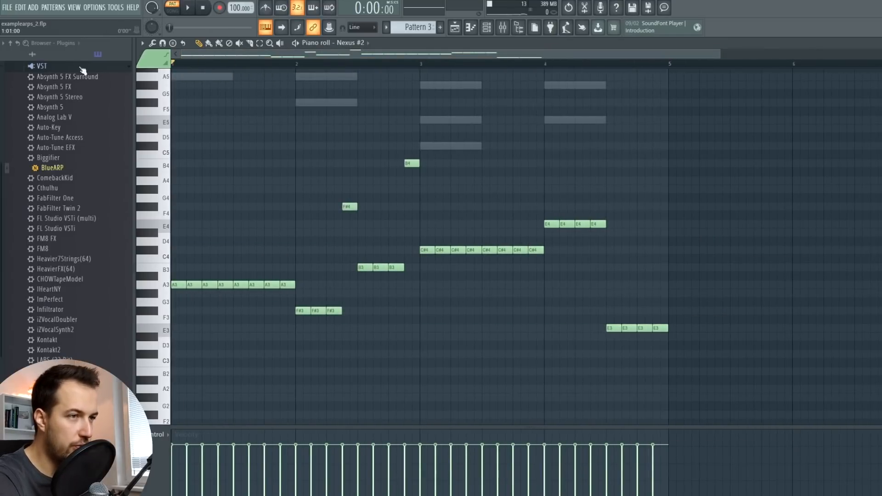
Step: Audition the bassline, remove the stray A4 note and select the first note of each bass group
left_click(186, 8)
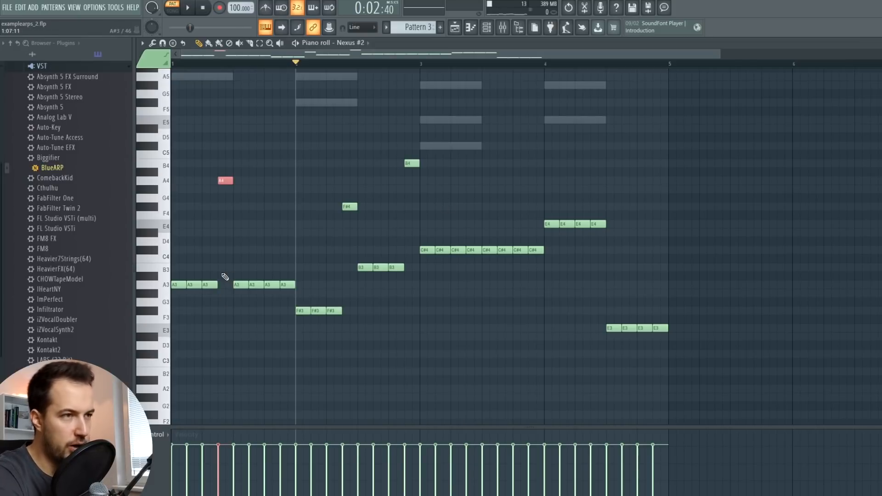
left_click(187, 8)
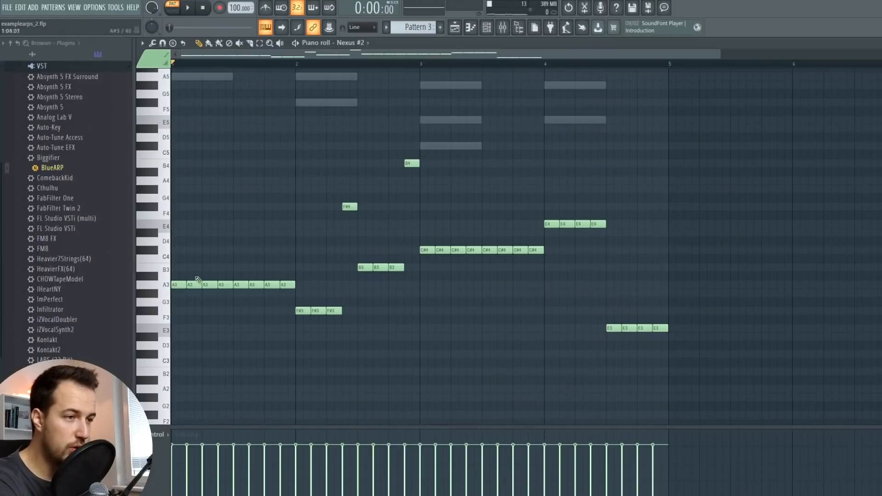
left_click(178, 285)
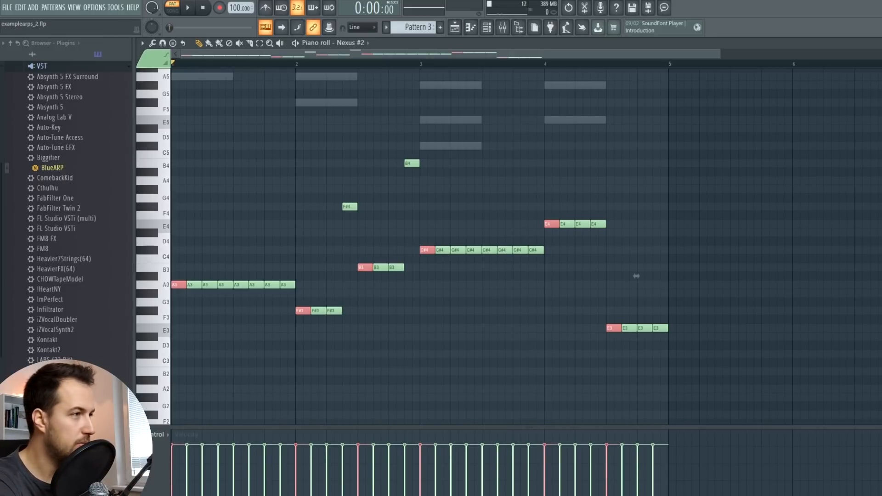
Step: Open the Nexus channel's piano roll for Pattern 4 to receive the copied root notes
right_click(207, 125)
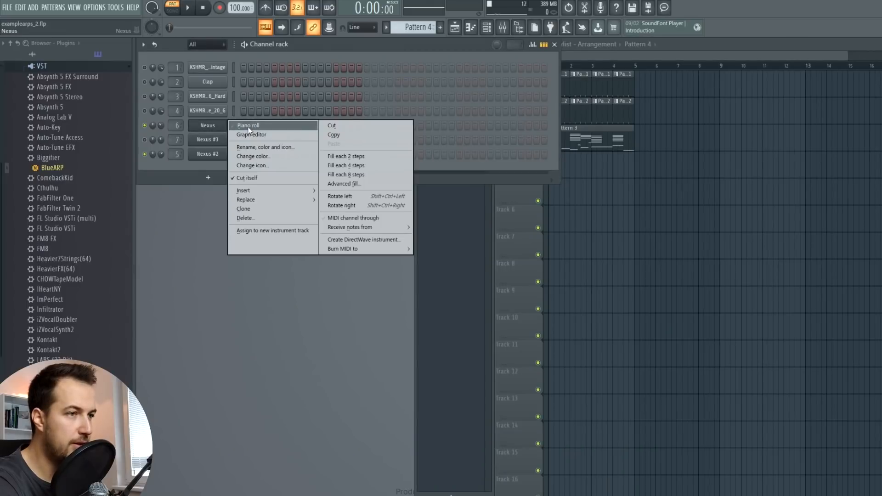
left_click(248, 126)
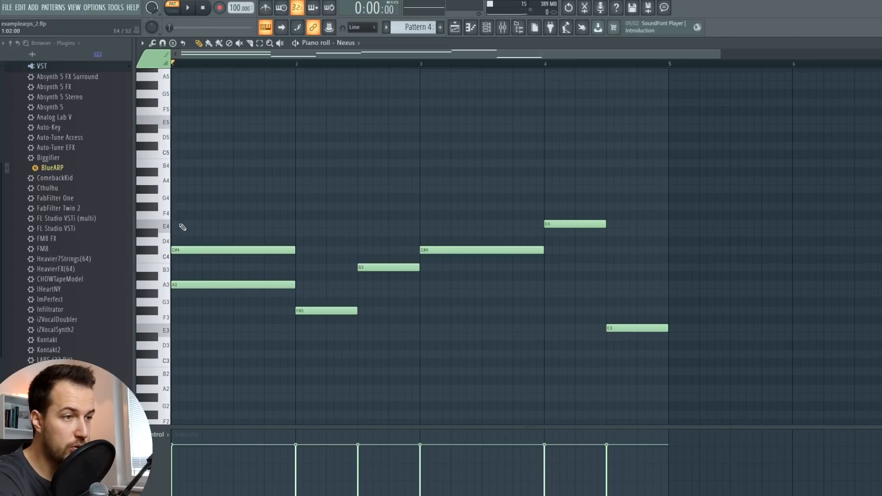
Step: Transpose the pasted notes up an octave and stack C#6, A5 and a higher note onto the first chords
left_click(234, 224)
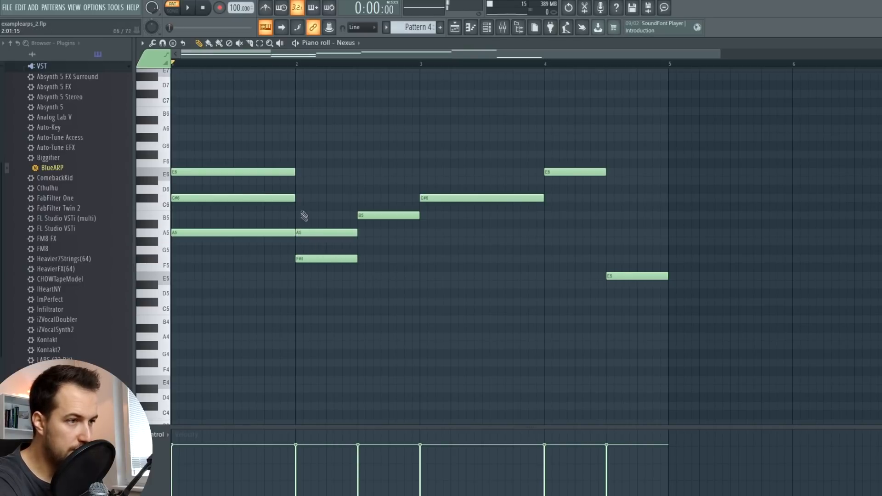
left_click(327, 198)
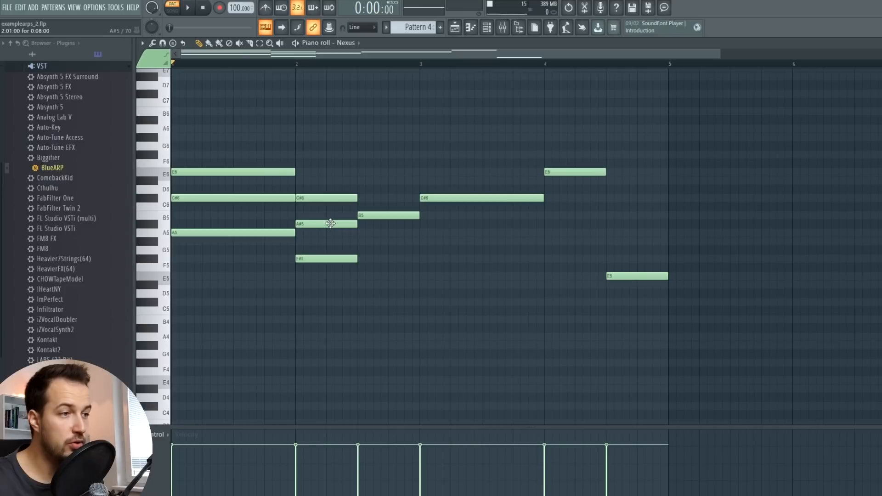
left_click_drag(326, 224, 326, 233)
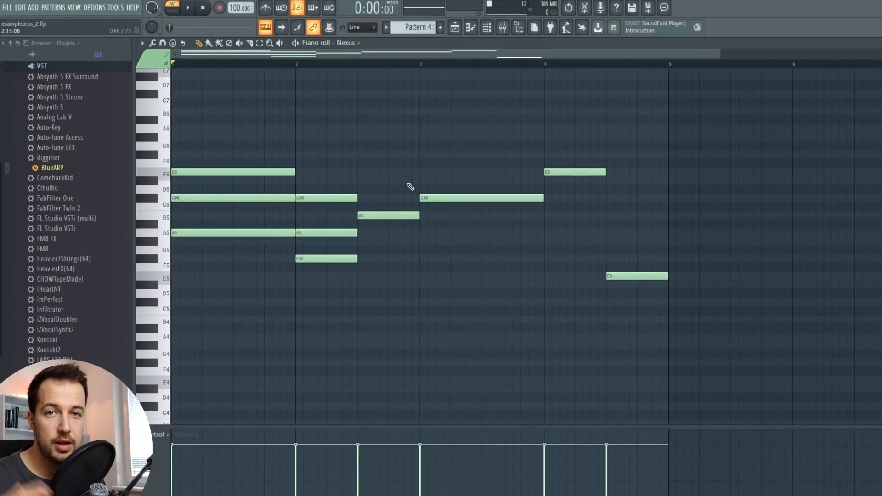
left_click(386, 181)
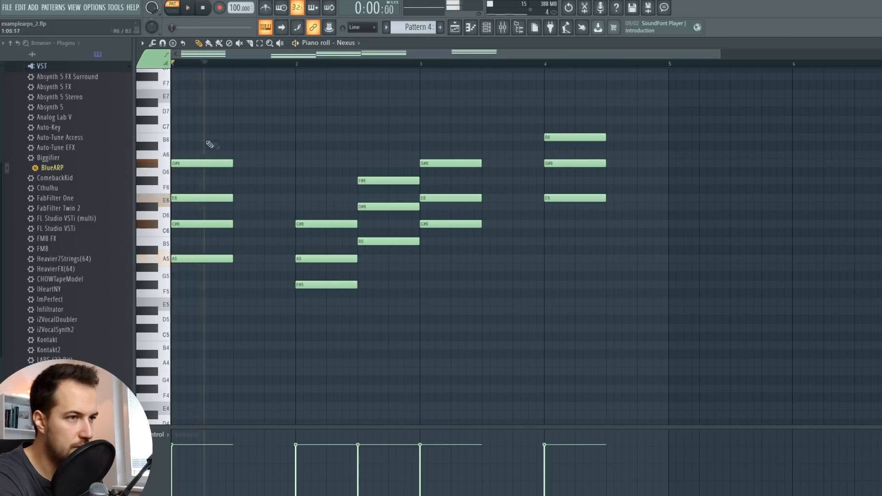
Step: Fill the remaining chords out to five-note voicings and play back the progression
left_click(199, 129)
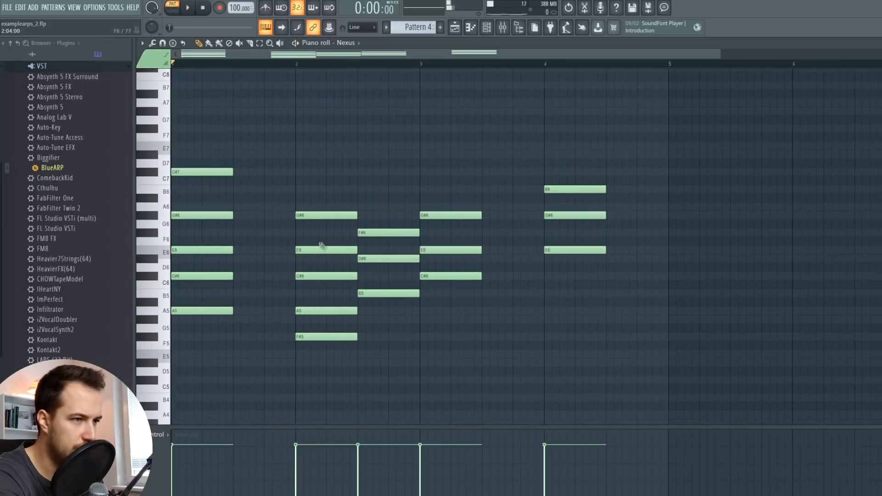
left_click(187, 9)
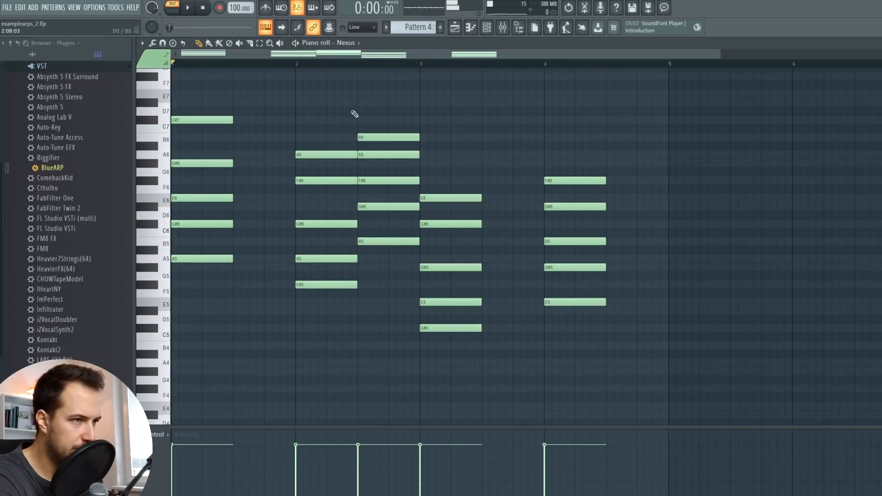
left_click(187, 8)
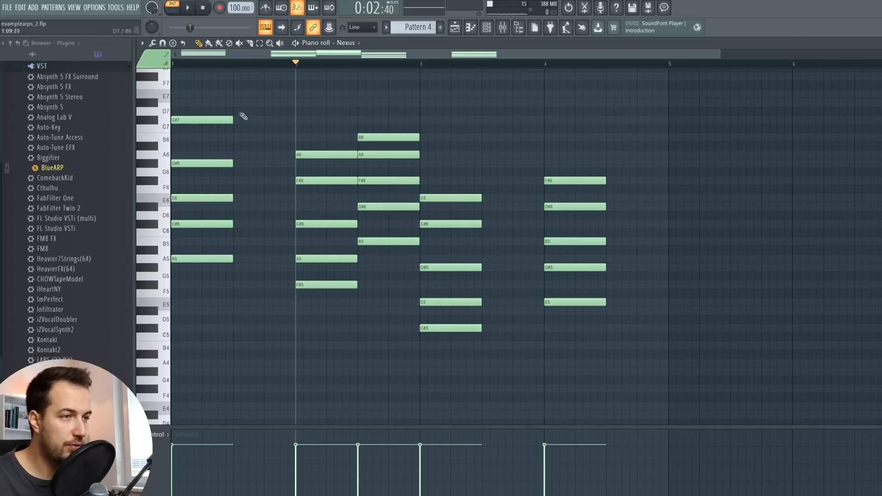
mouse_move(290, 241)
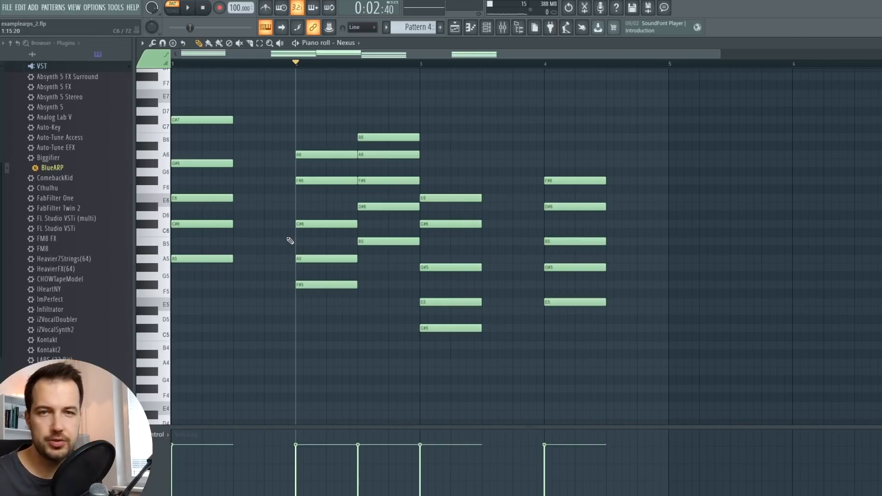